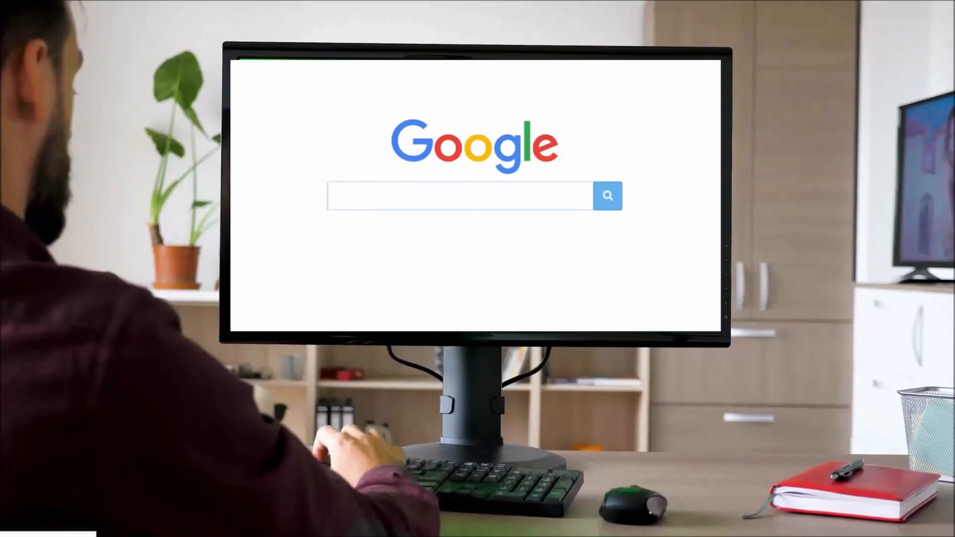
# - Enter a web address in the address bar to load the JLCPCB homepage
pyautogui.write('www.quartzcompon')
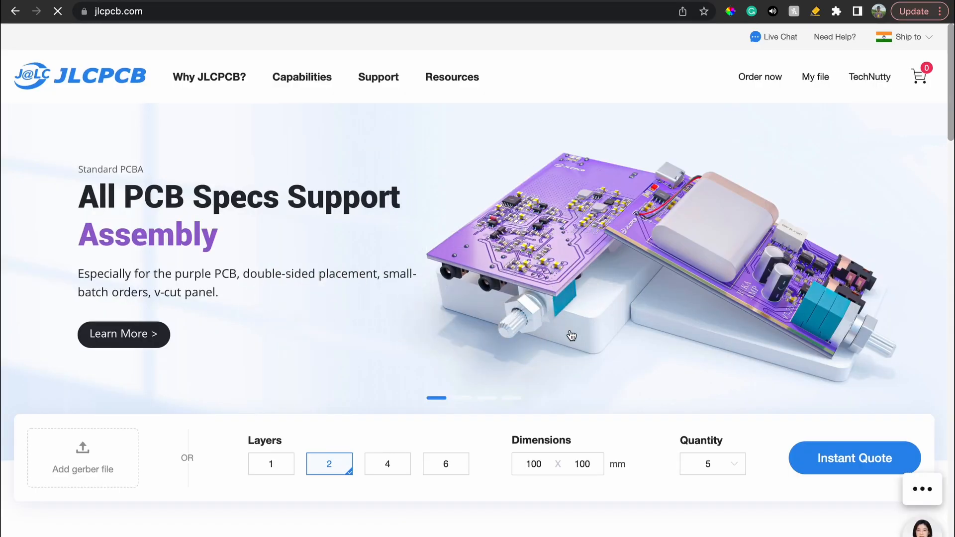
# - Review the homepage services and go to the PCB order and quote page
pyautogui.scroll(-3)
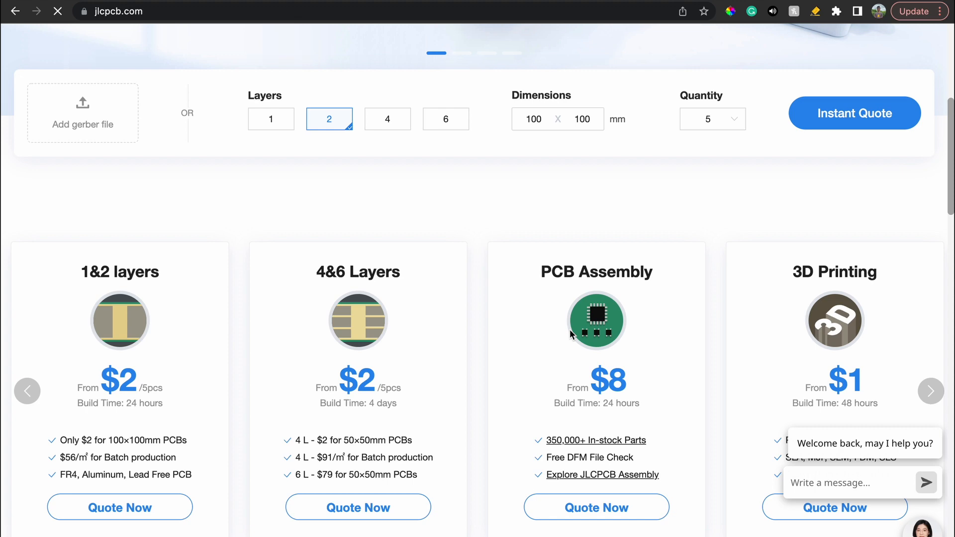
pyautogui.scroll(-3)
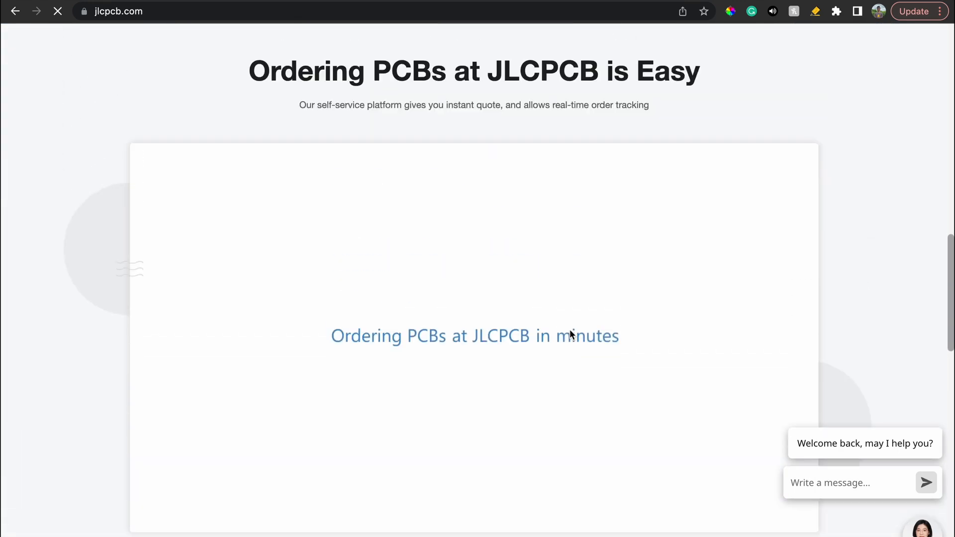
pyautogui.scroll(-3)
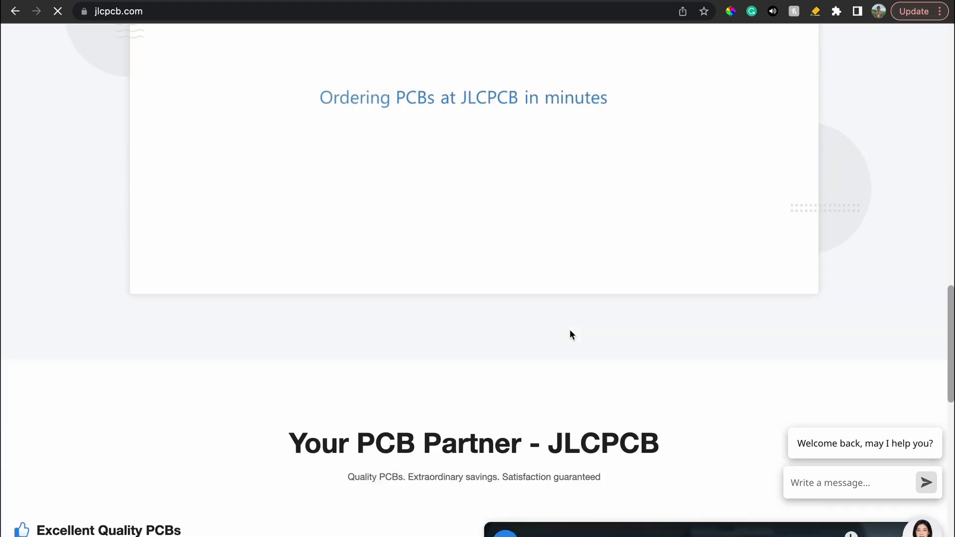
pyautogui.scroll(-3)
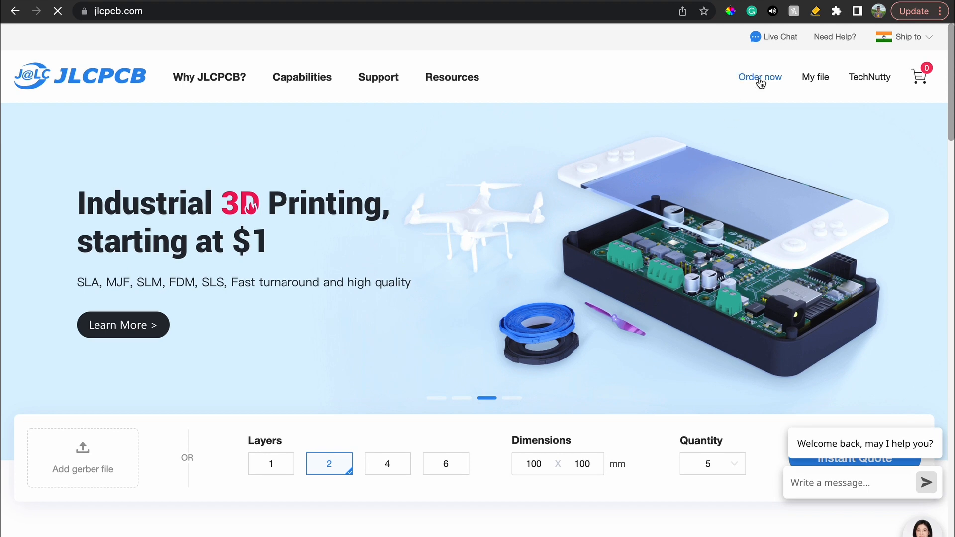
pyautogui.click(759, 77)
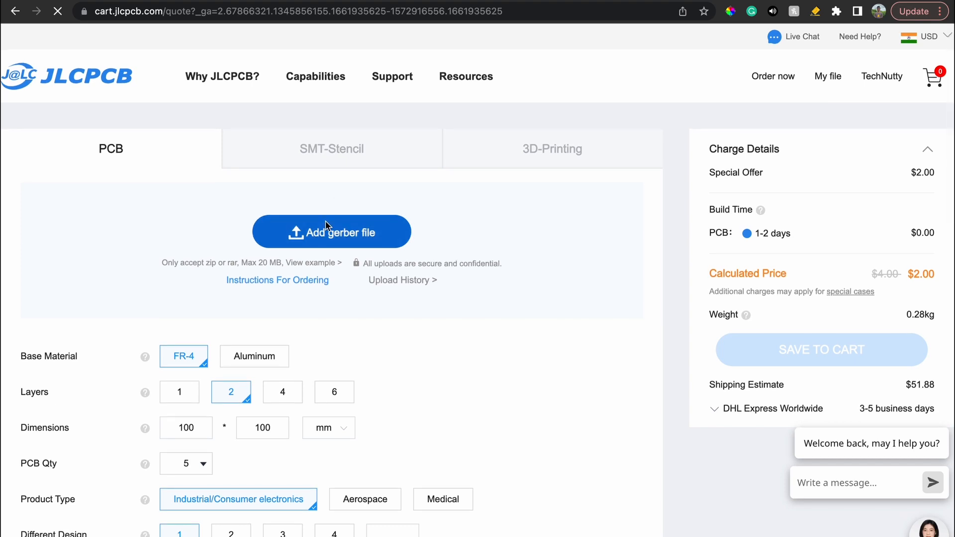
# - Upload the gerberPCB.zip archive as the board's Gerber files
pyautogui.click(331, 232)
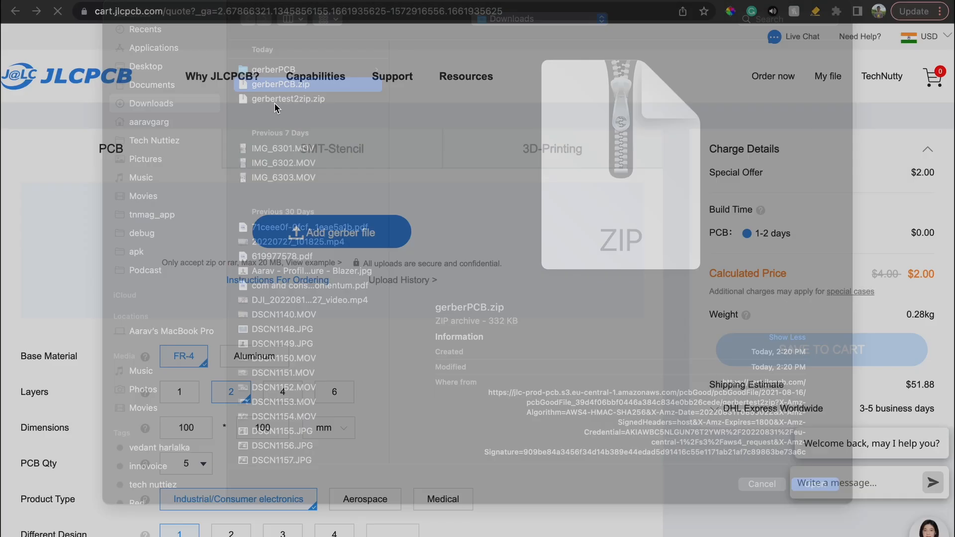
pyautogui.click(275, 85)
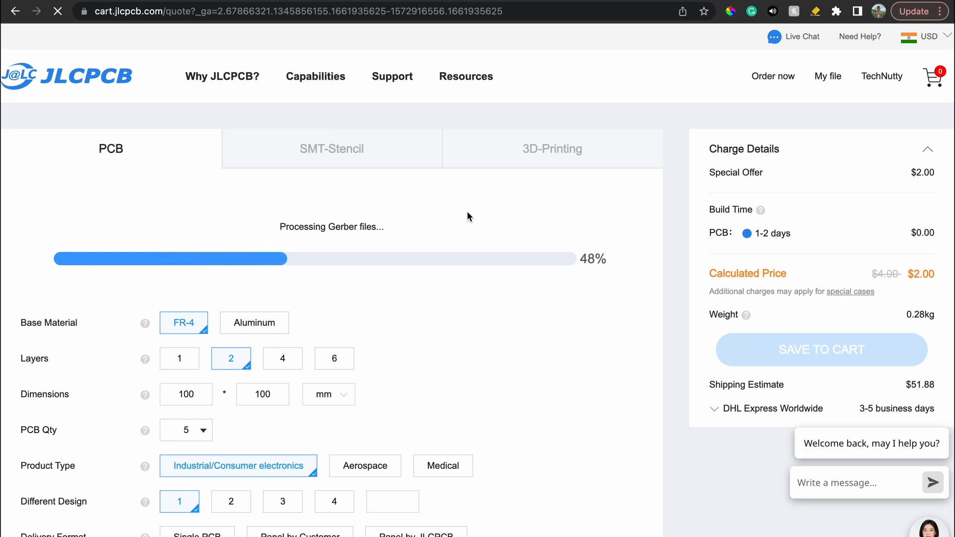
pyautogui.moveTo(647, 340)
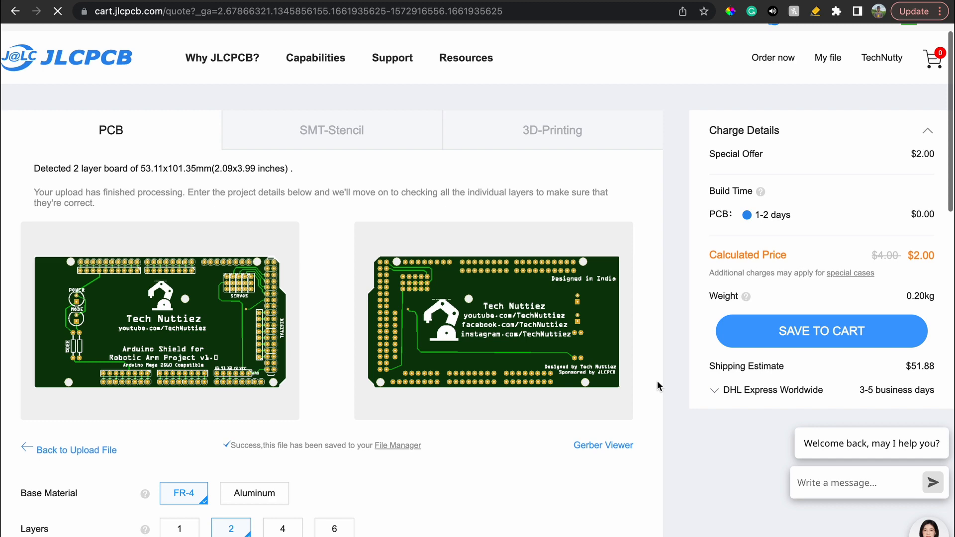
# - Choose white PCB colour for the 2-layer board and save it to the cart
pyautogui.scroll(-3)
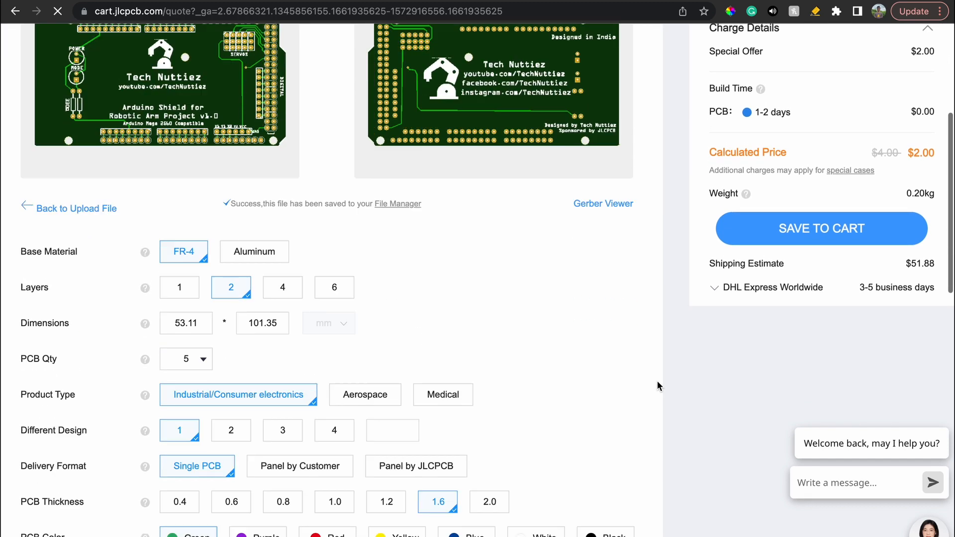
pyautogui.scroll(-3)
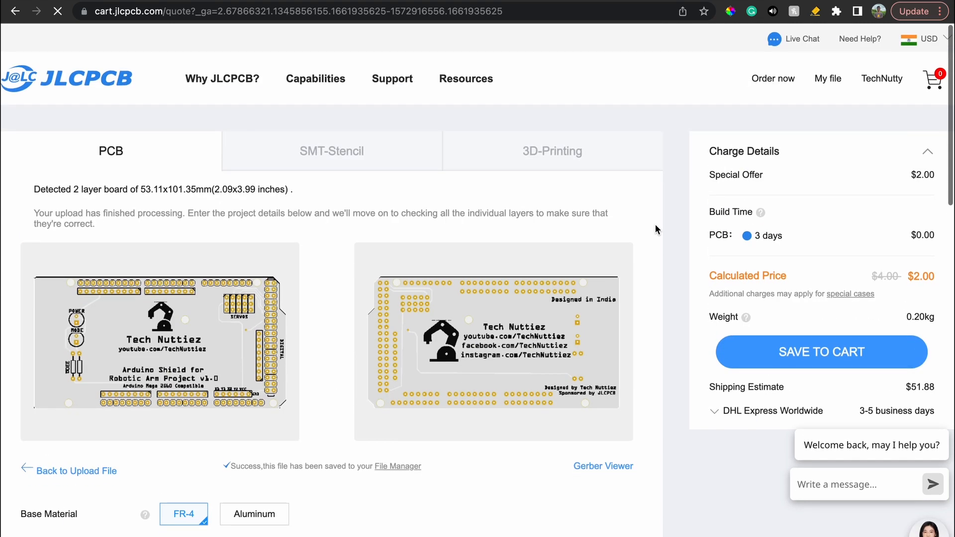
pyautogui.click(821, 351)
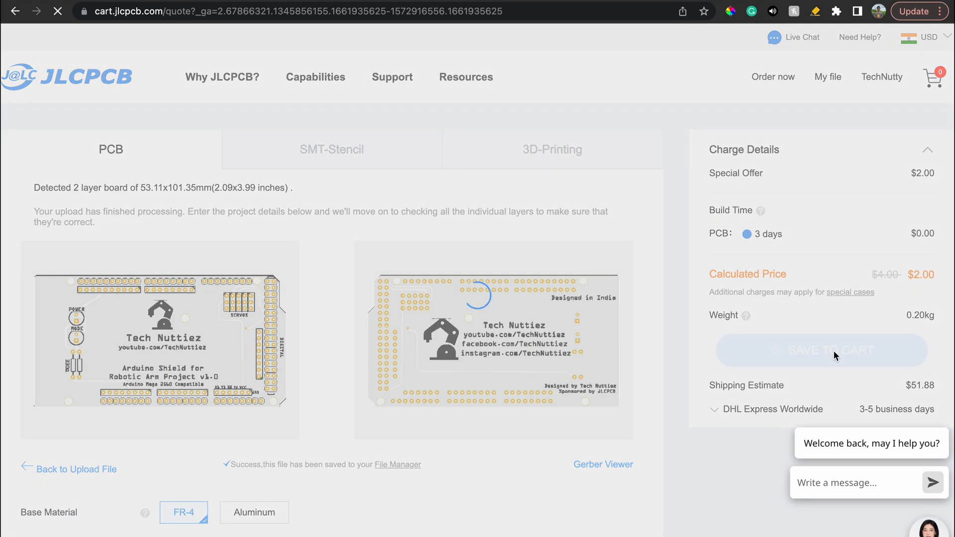
pyautogui.click(821, 349)
pyautogui.write('eezyb')
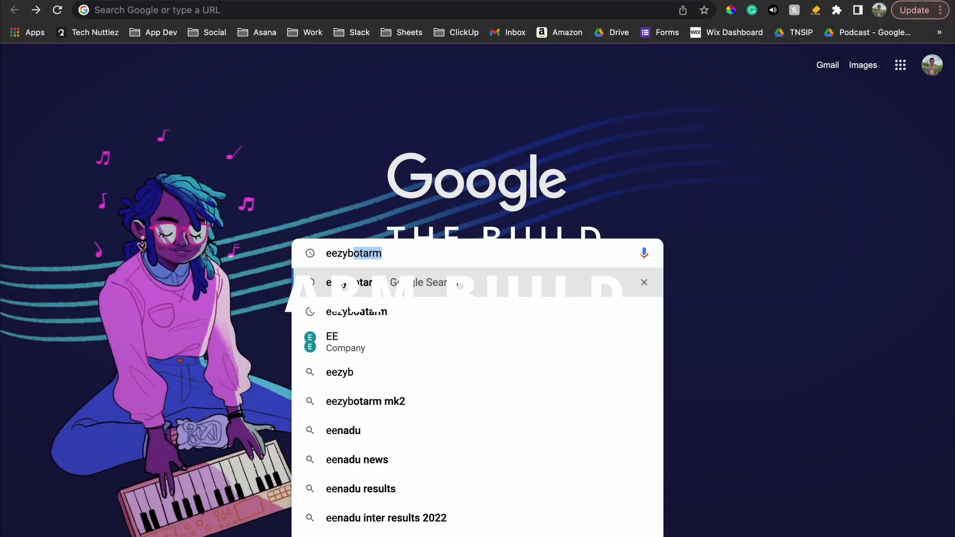
# - Search eezybotarm, open the Instructables EEZYbotARM guide and scroll to the parts list and Step 3
pyautogui.press('Enter')
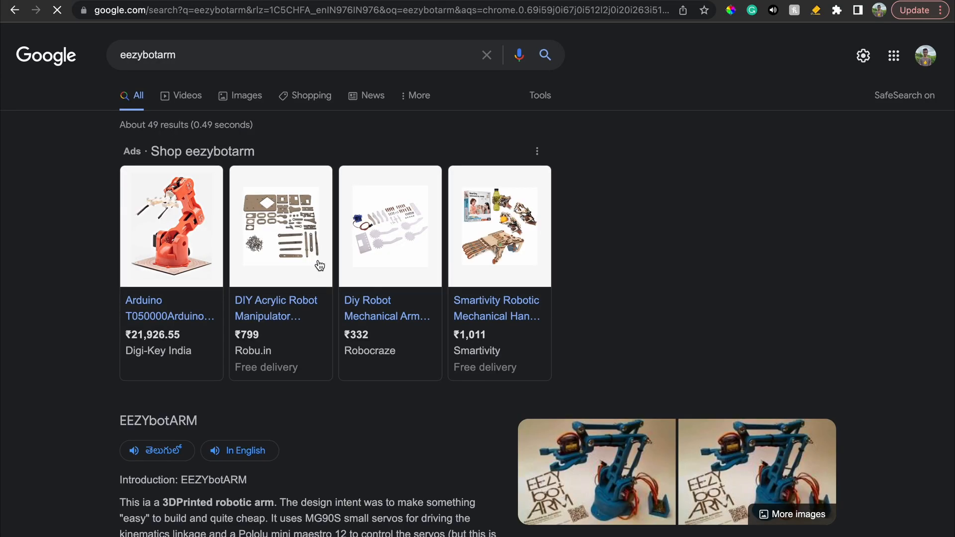
pyautogui.click(158, 420)
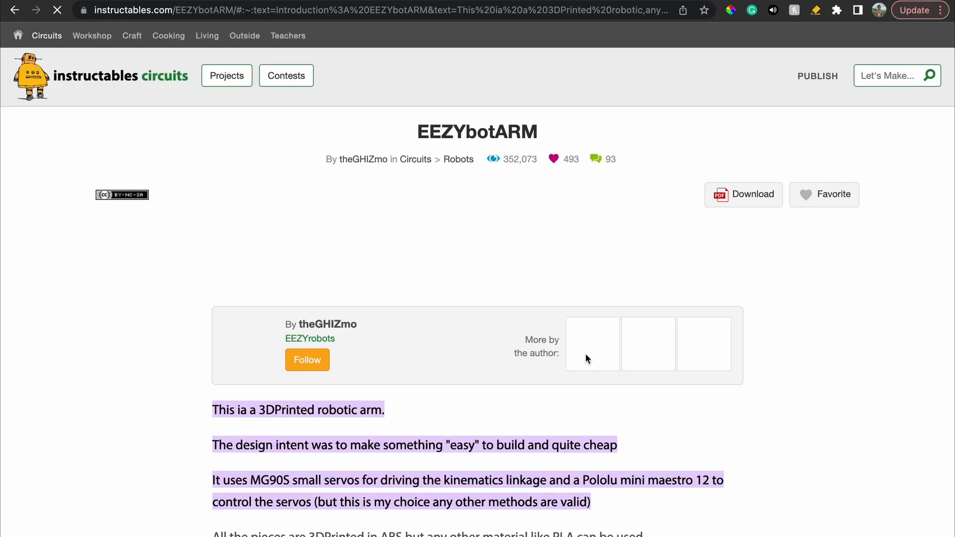
pyautogui.moveTo(819, 376)
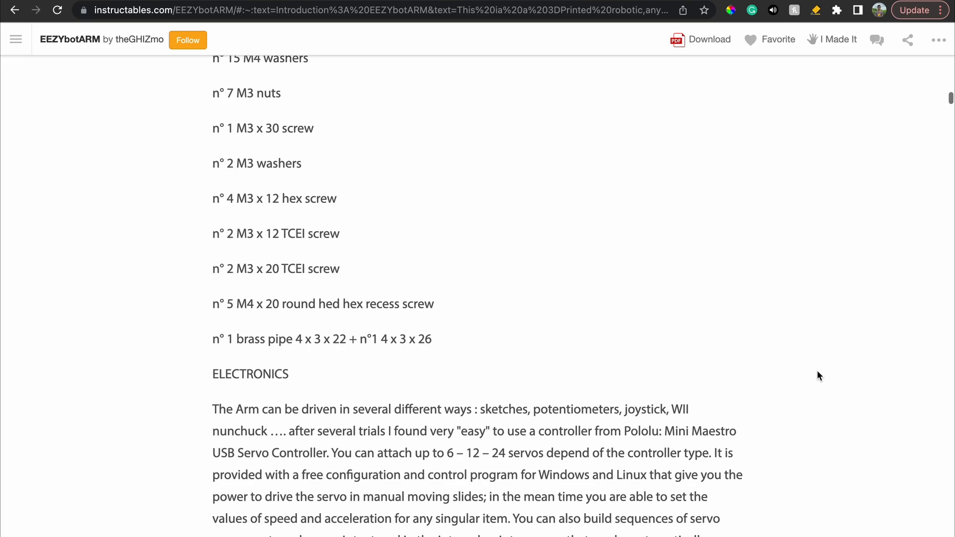
pyautogui.scroll(-3)
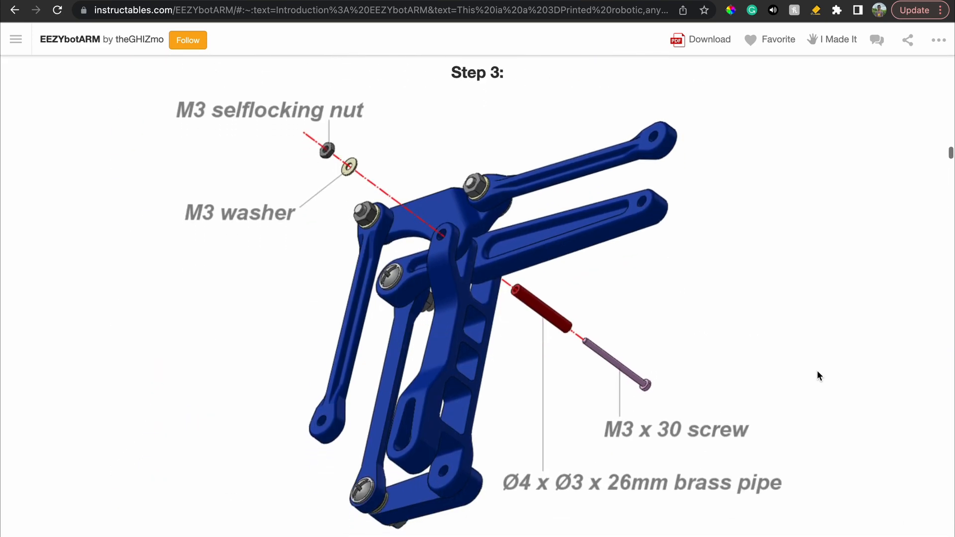
pyautogui.scroll(-3)
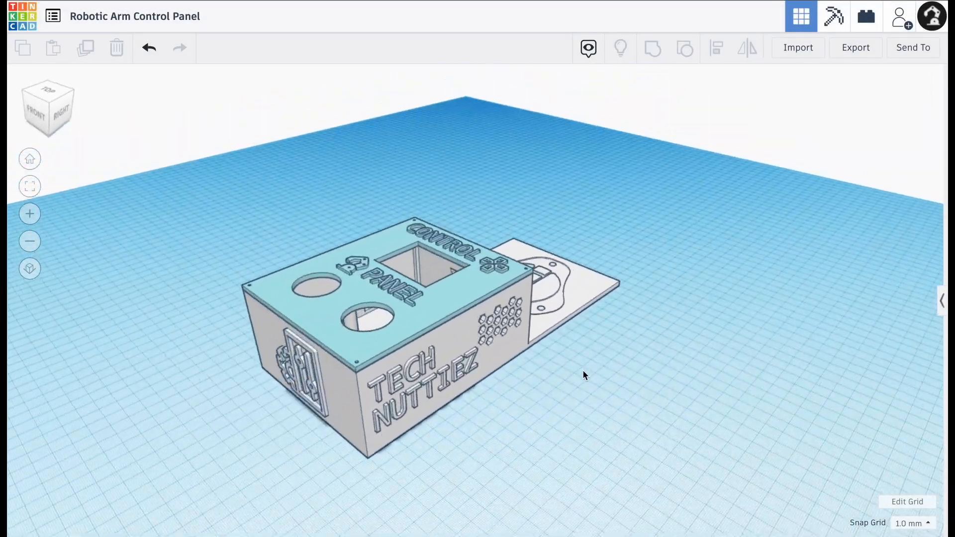
pyautogui.moveTo(584, 375); pyautogui.dragTo(313, 385)
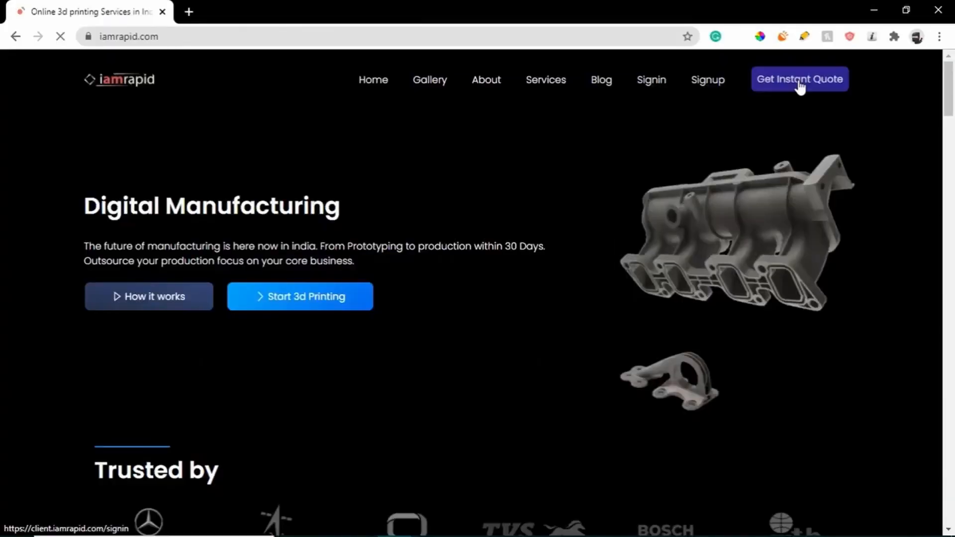
# - Get the instant quote for the STL parts and check out the Rs. 660.16 cart
pyautogui.click(798, 79)
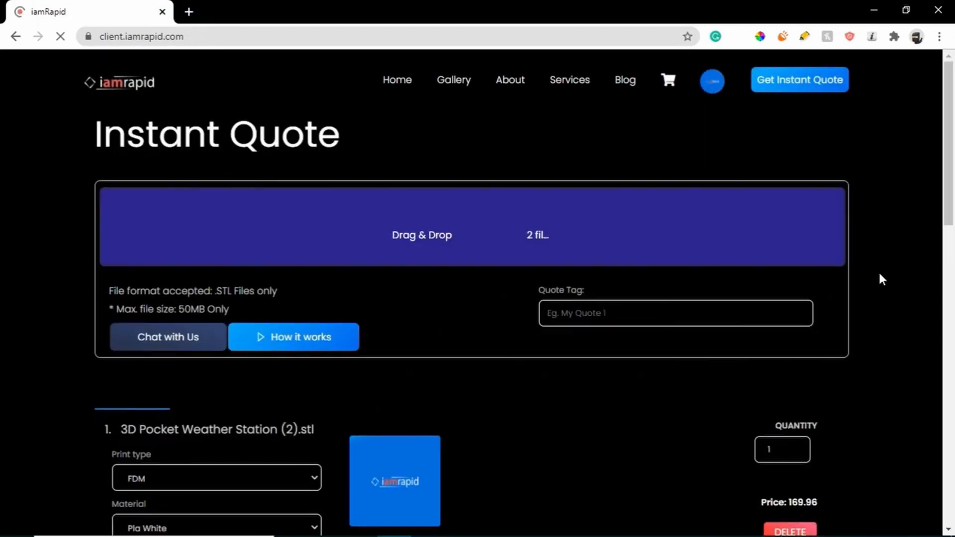
pyautogui.click(668, 80)
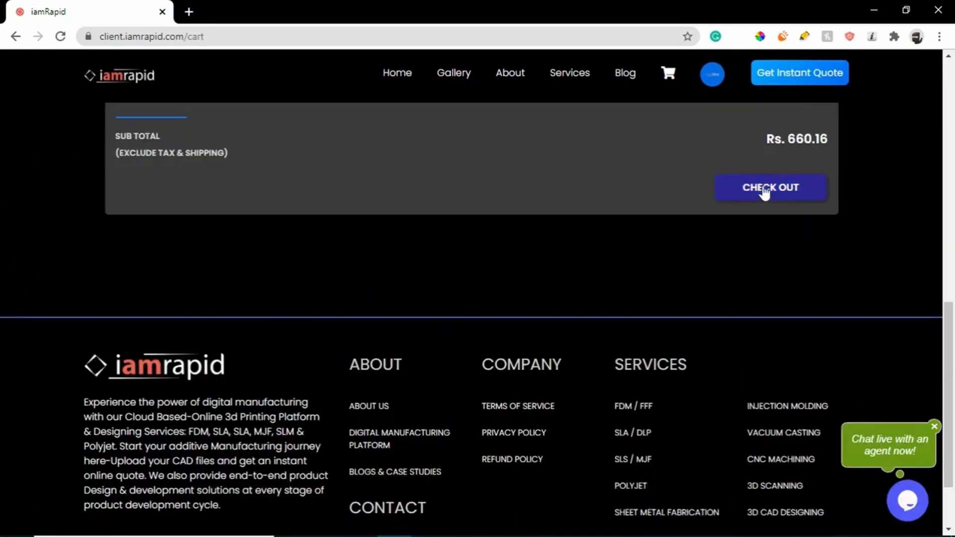
pyautogui.click(769, 187)
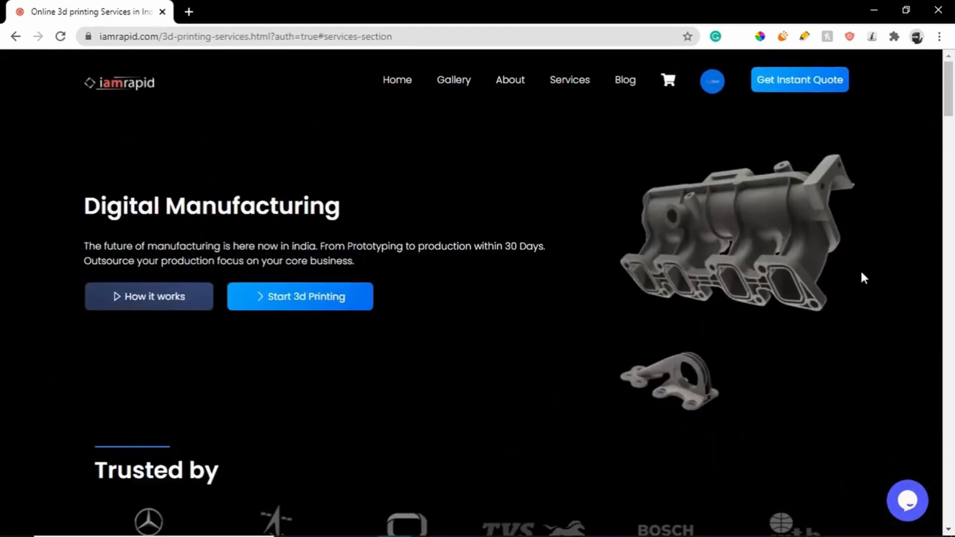
# - Scroll through the services page after checkout
pyautogui.scroll(-3)
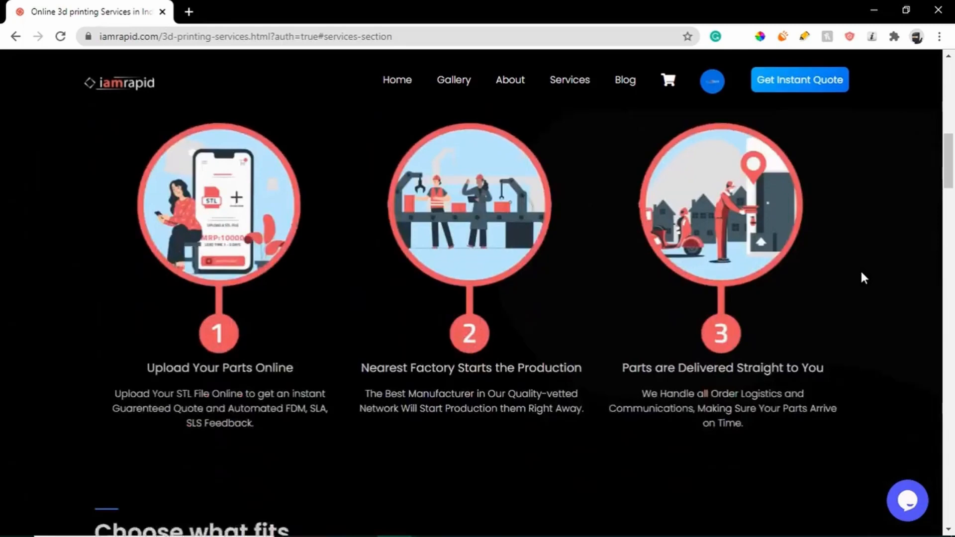
pyautogui.scroll(-3)
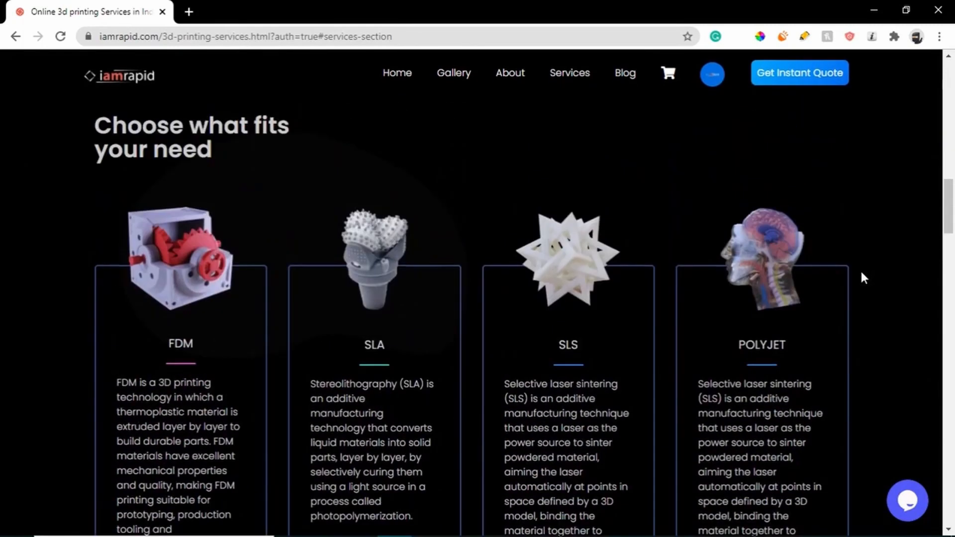
pyautogui.scroll(3)
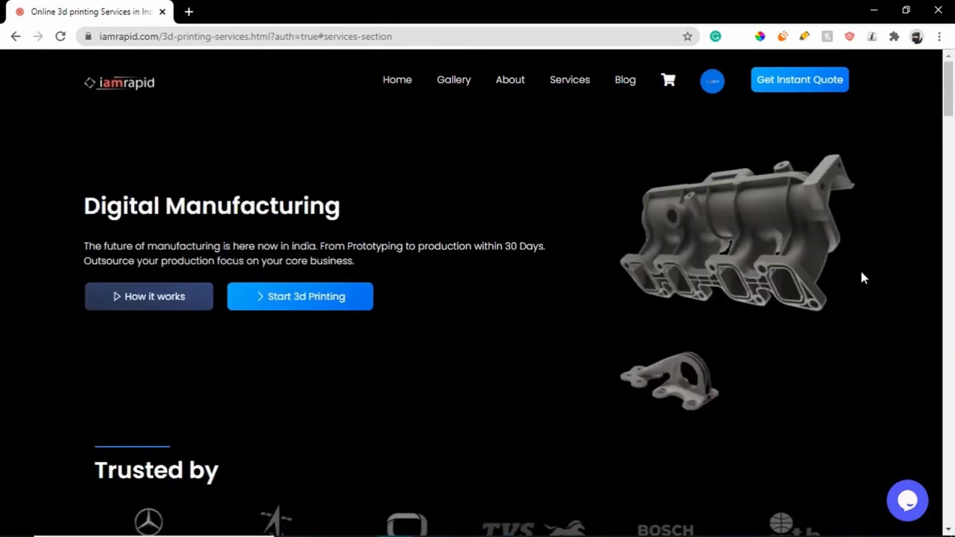
pyautogui.scroll(-3)
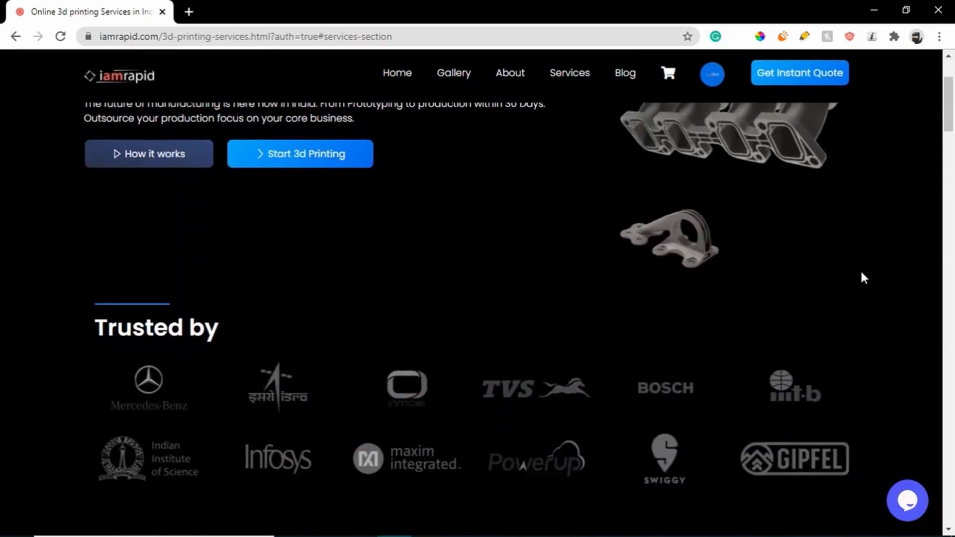
pyautogui.scroll(-3)
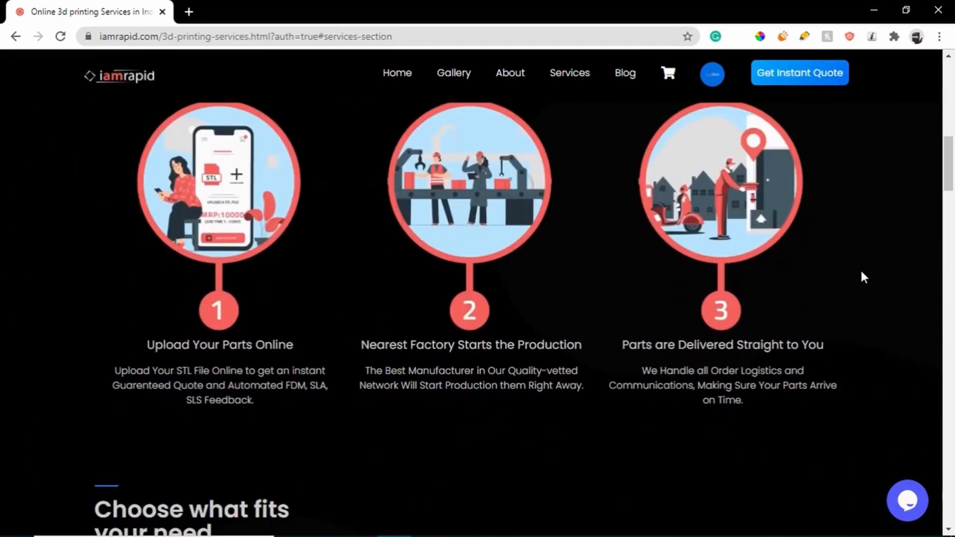
pyautogui.scroll(-3)
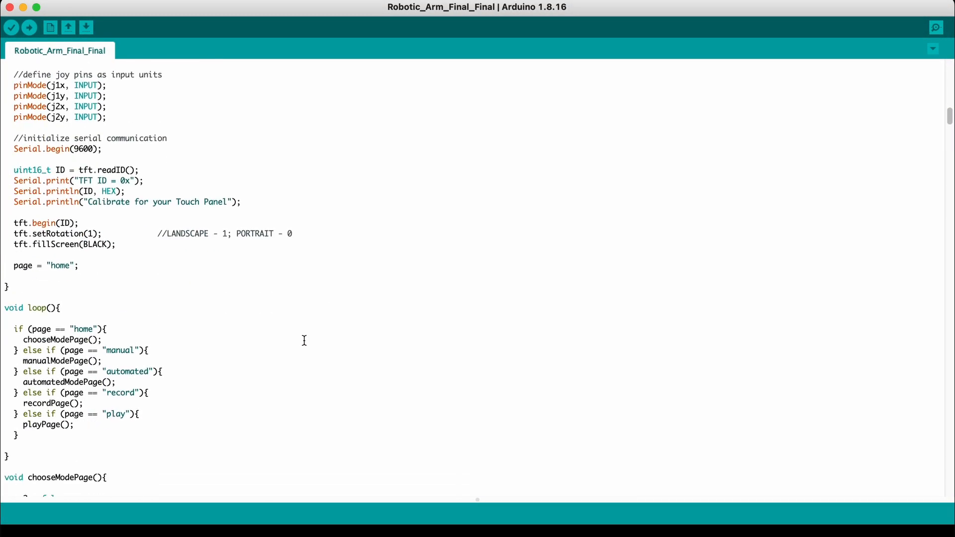
# - Scroll down the Robotic_Arm_Final_Final sketch to the commented-out joystick manual-mode loop
pyautogui.scroll(-3)
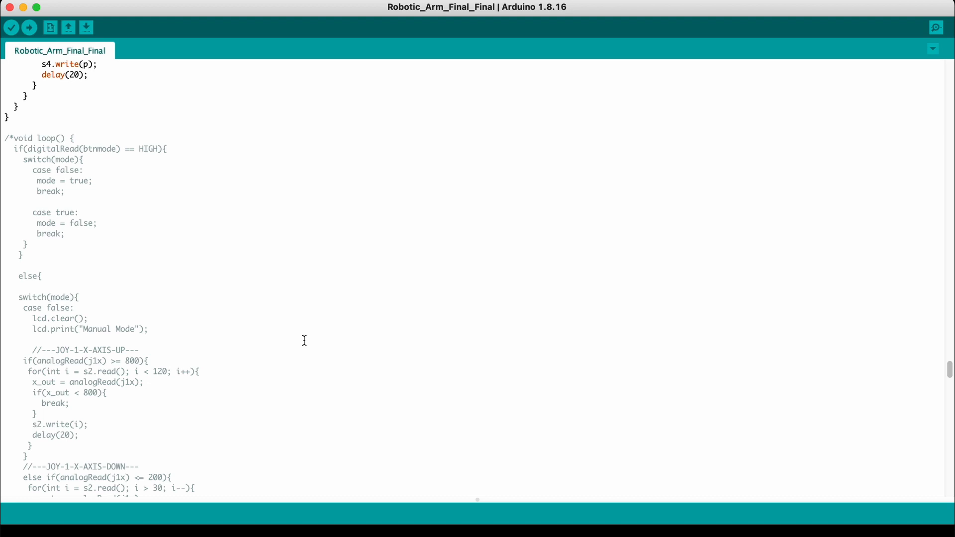